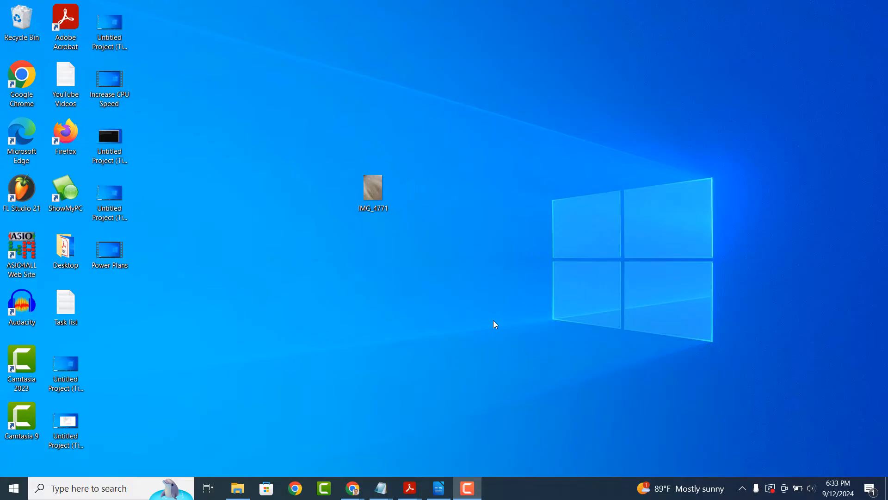
{"action": "mouse_move", "coordinate": [429, 256]}
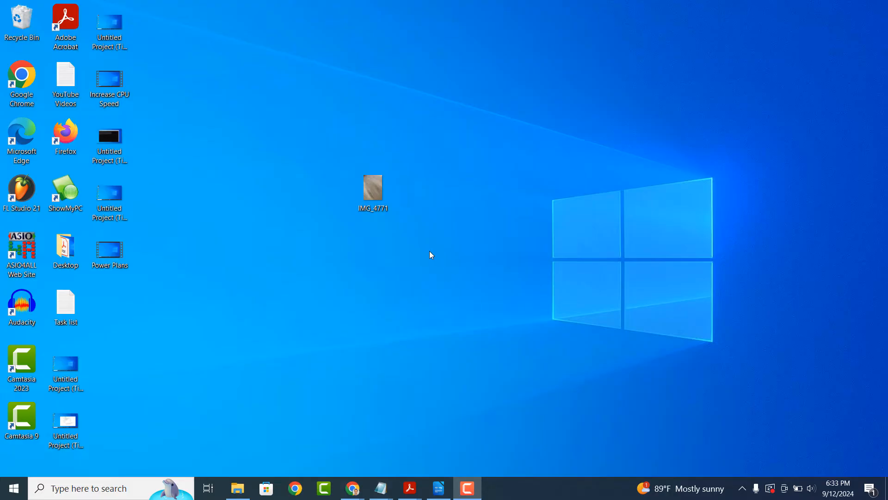
Check IMG_4771's current Date taken of 9/12/2024 in its Windows Properties Details.
{"action": "right_click", "coordinate": [373, 193]}
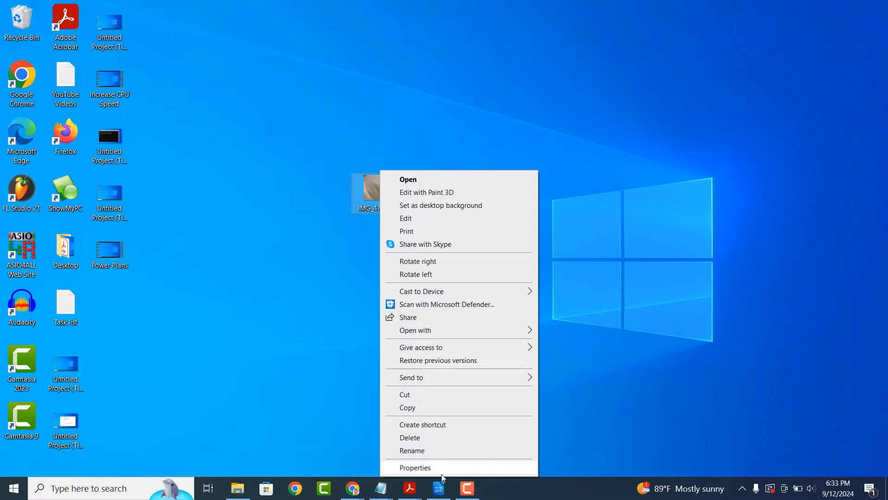
{"action": "left_click", "coordinate": [415, 466]}
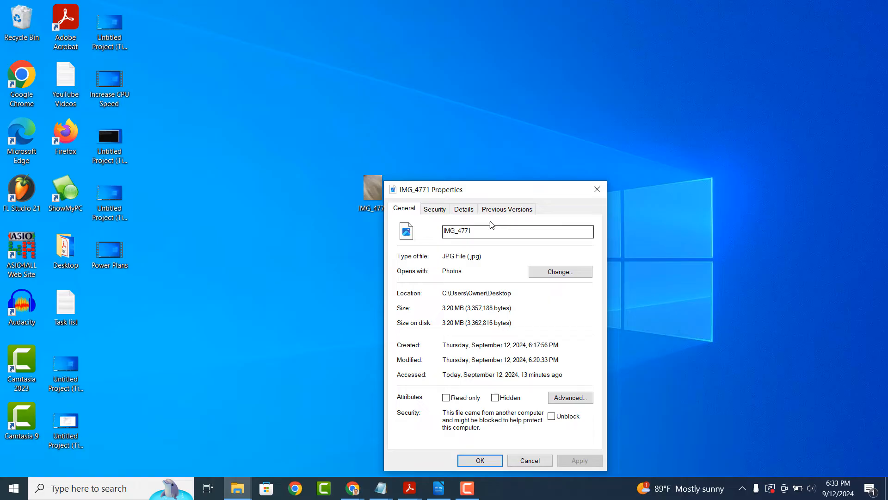
{"action": "left_click", "coordinate": [463, 209]}
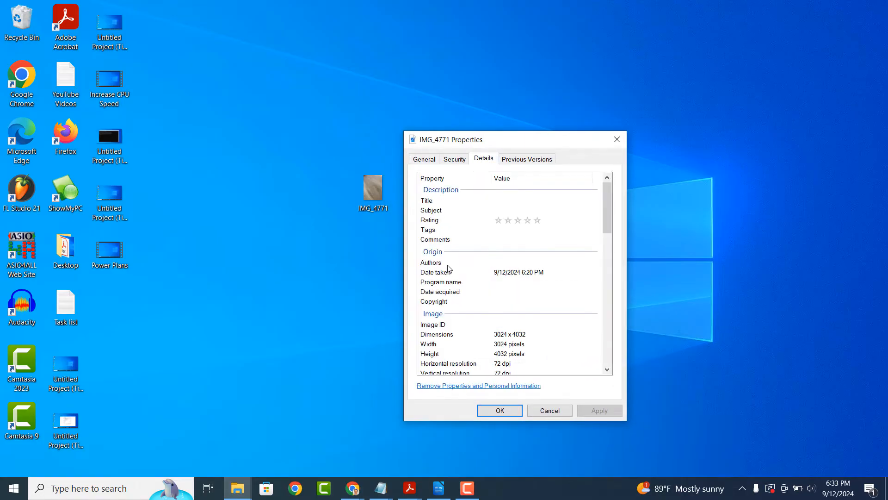
{"action": "left_click", "coordinate": [465, 272]}
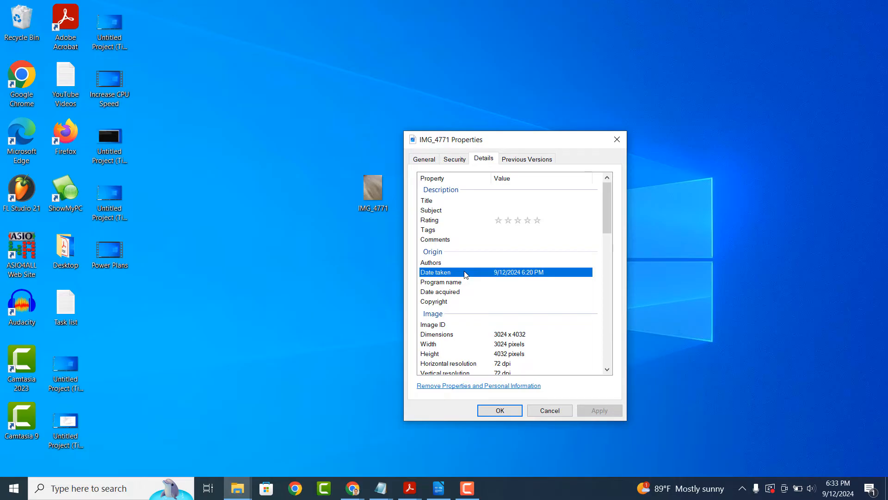
{"action": "mouse_move", "coordinate": [595, 145]}
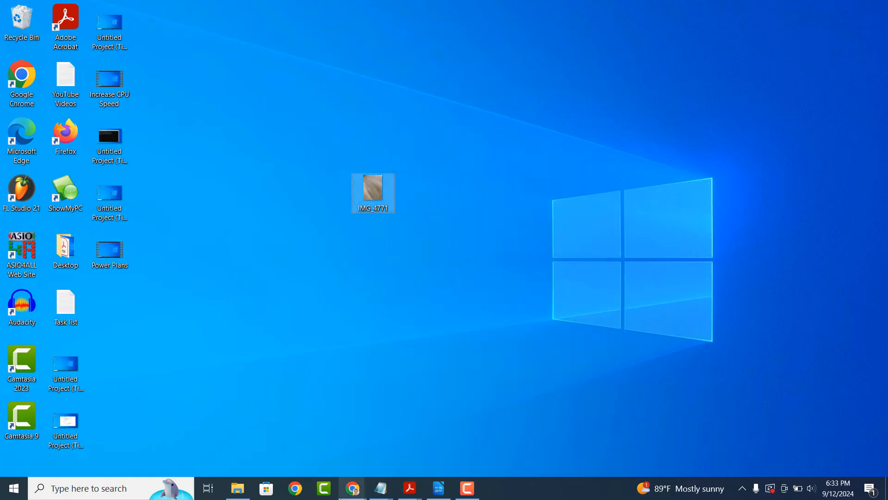
Go to thexifer.net in a Chrome window and reach the Upload area for IMG_4771.jpg.
{"action": "right_click", "coordinate": [352, 488]}
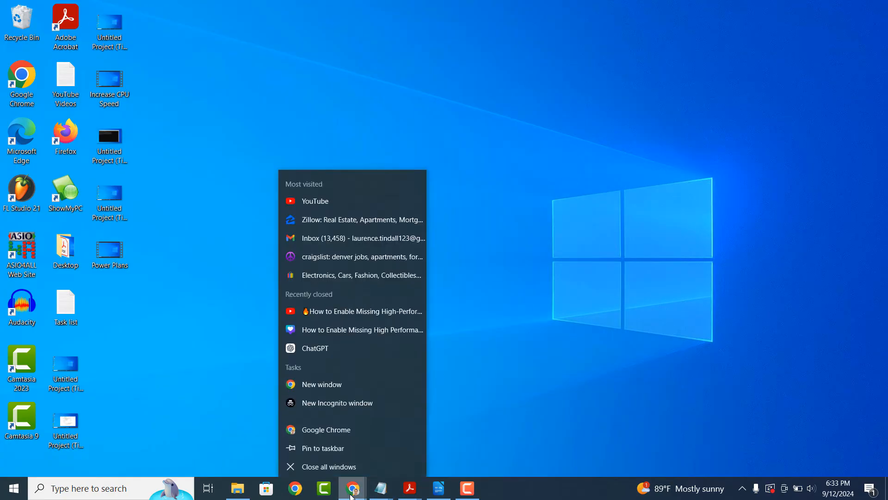
{"action": "left_click", "coordinate": [320, 384]}
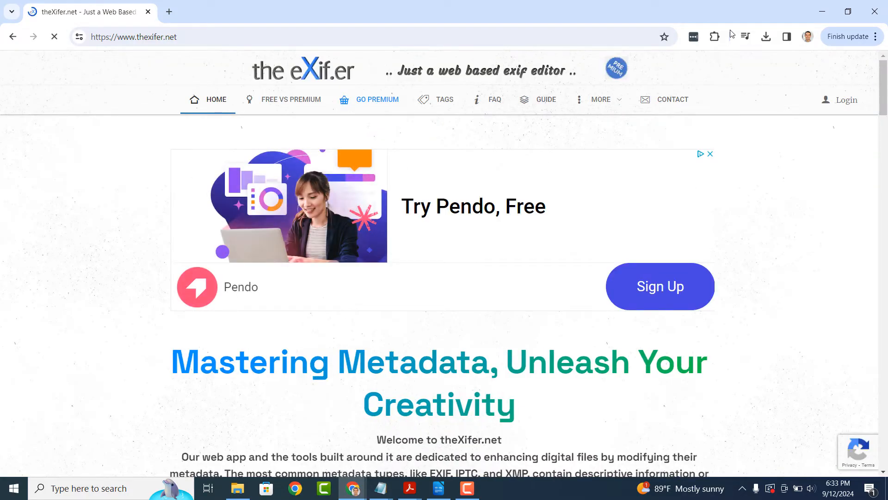
{"action": "scroll", "scroll_direction": "down", "scroll_amount": 3}
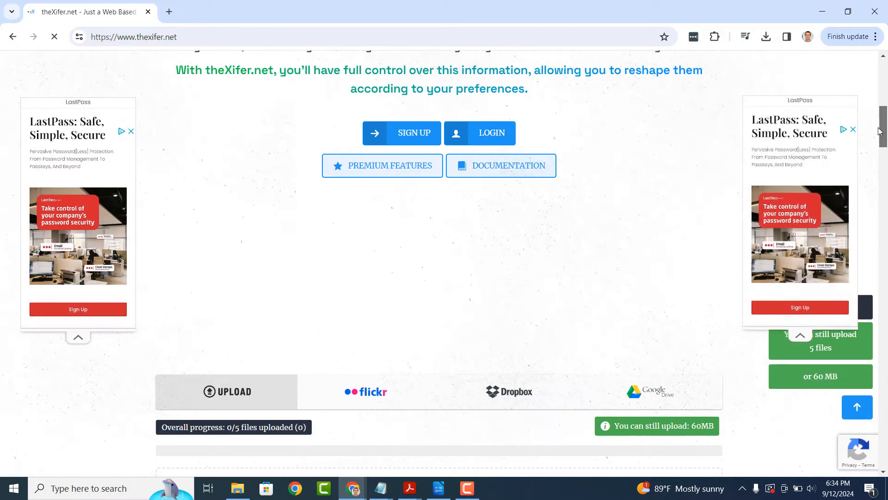
{"action": "scroll", "scroll_direction": "down", "scroll_amount": 3}
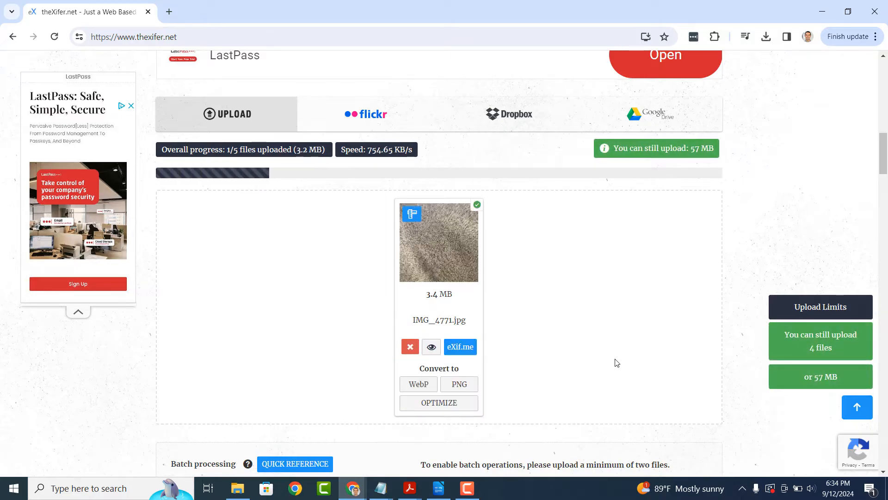
{"action": "mouse_move", "coordinate": [460, 347]}
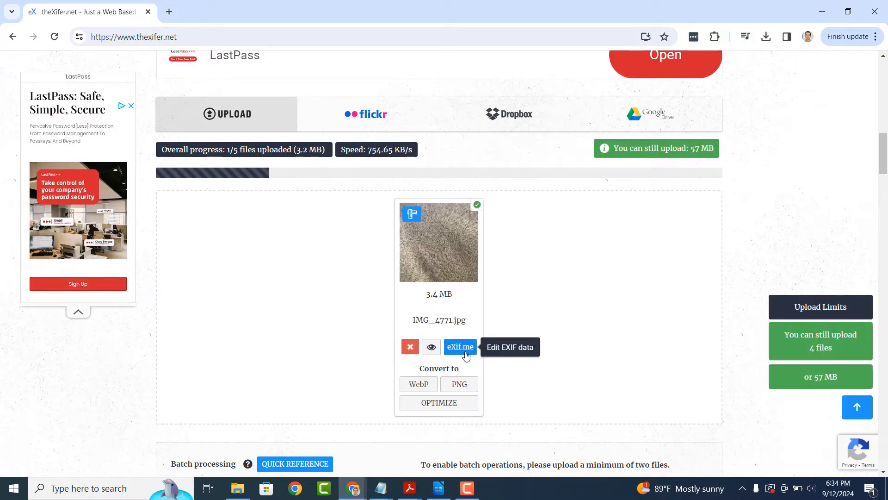
Start eXif.me editing on IMG_4771.jpg and reach the EXIF Dates showing 2024/09/12 18:20:29.
{"action": "left_click", "coordinate": [460, 347]}
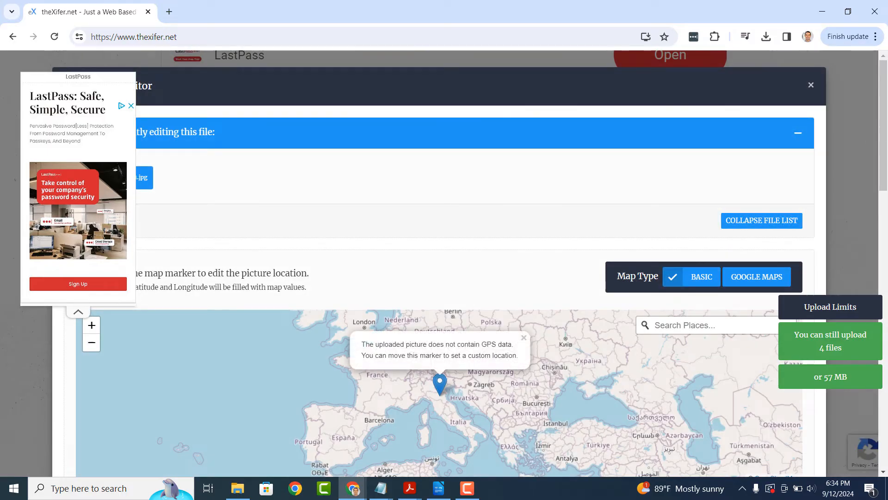
{"action": "scroll", "scroll_direction": "down", "scroll_amount": 3}
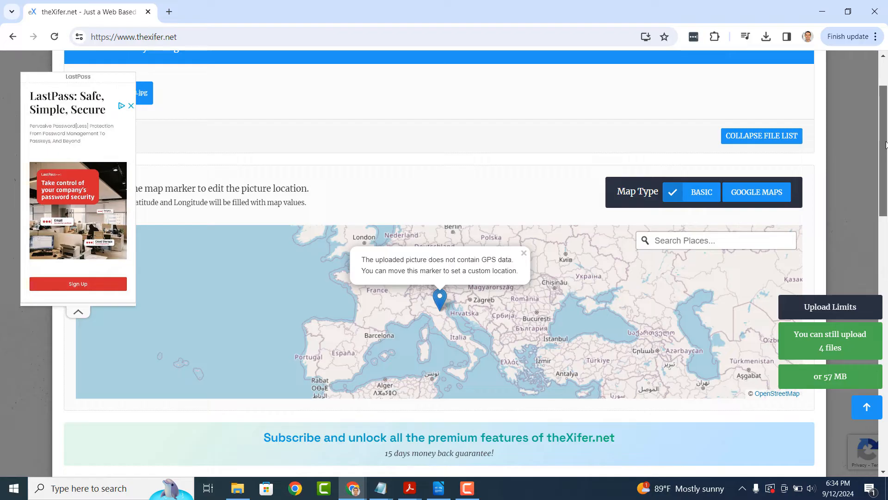
{"action": "scroll", "scroll_direction": "down", "scroll_amount": 3}
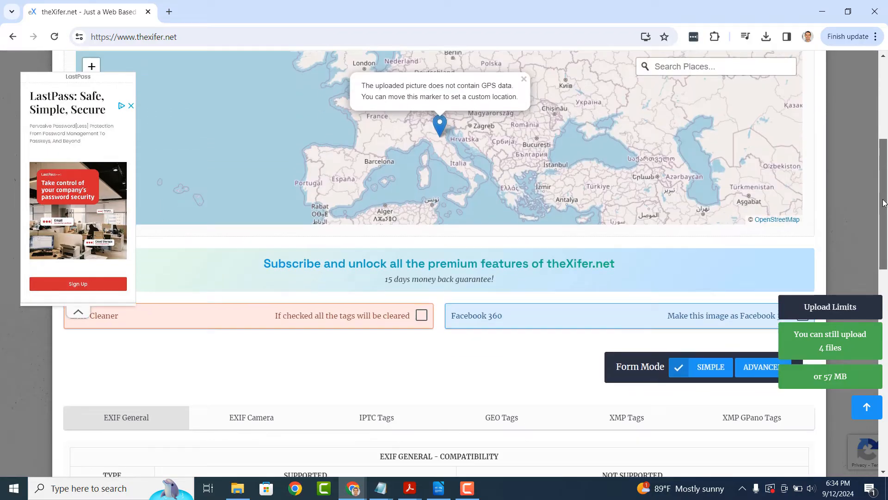
{"action": "scroll", "scroll_direction": "down", "scroll_amount": 3}
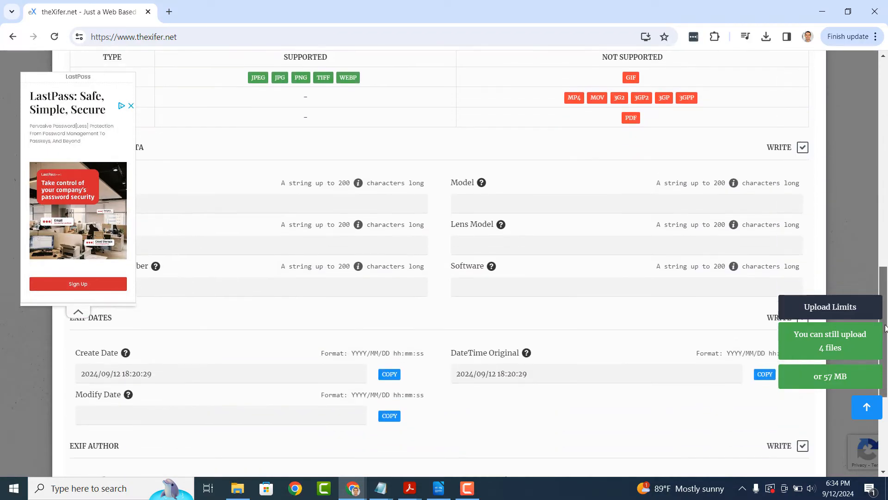
{"action": "scroll", "scroll_direction": "down", "scroll_amount": 3}
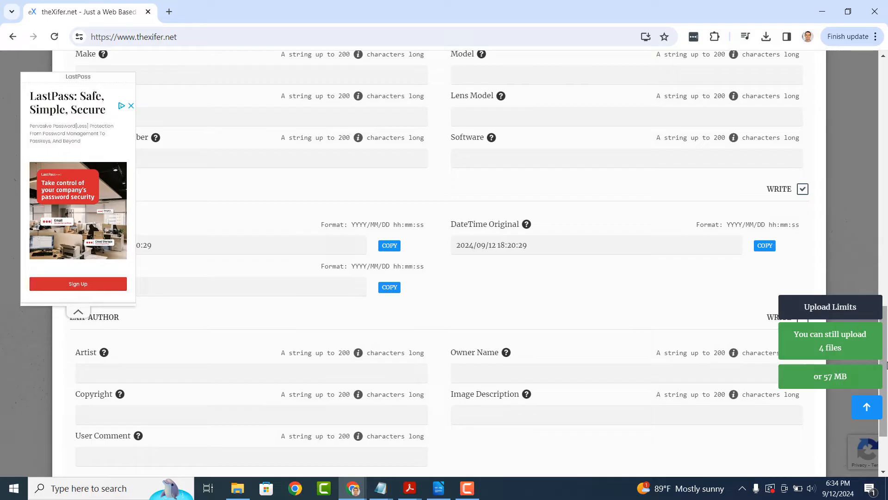
Set DateTime Original to 2024/07/01 18:20:29 via the calendar's July 2024 day 1.
{"action": "left_click", "coordinate": [595, 244]}
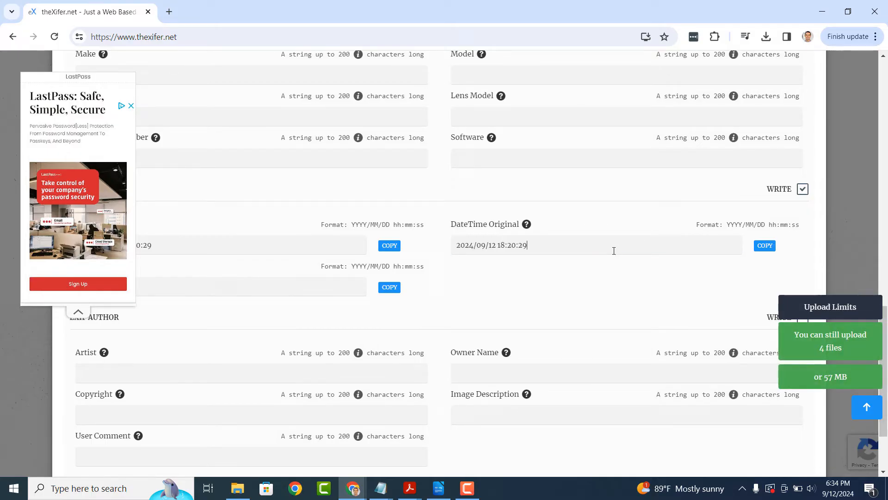
{"action": "left_click", "coordinate": [595, 245]}
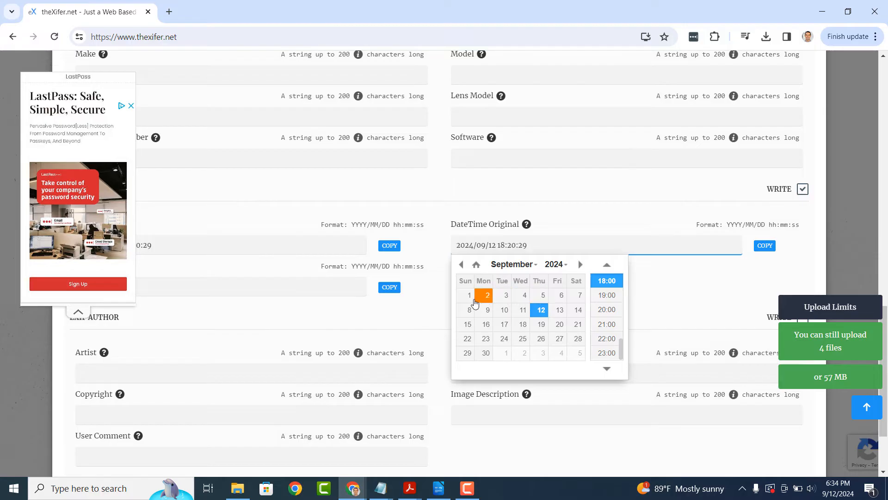
{"action": "left_click", "coordinate": [462, 265]}
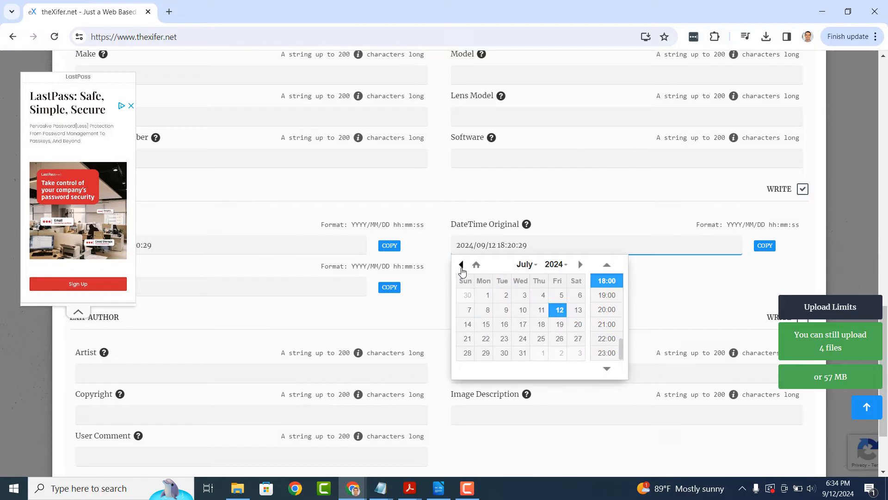
{"action": "left_click", "coordinate": [487, 294]}
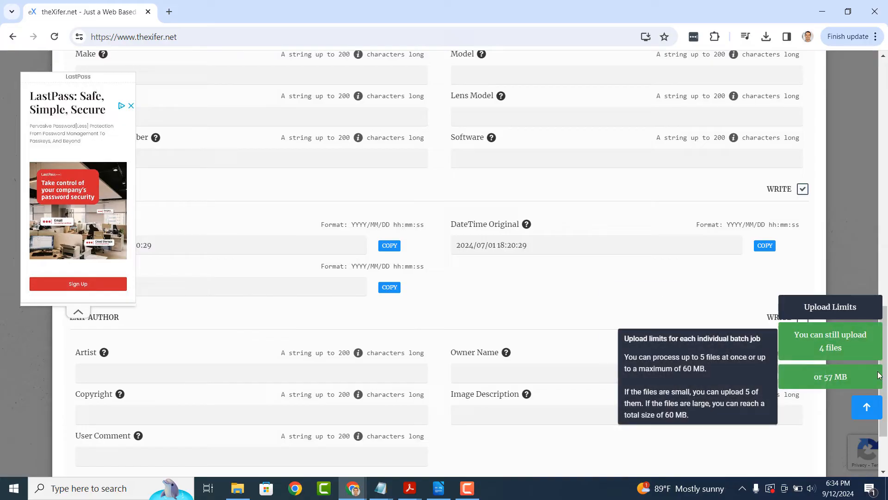
{"action": "scroll", "scroll_direction": "down", "scroll_amount": 3}
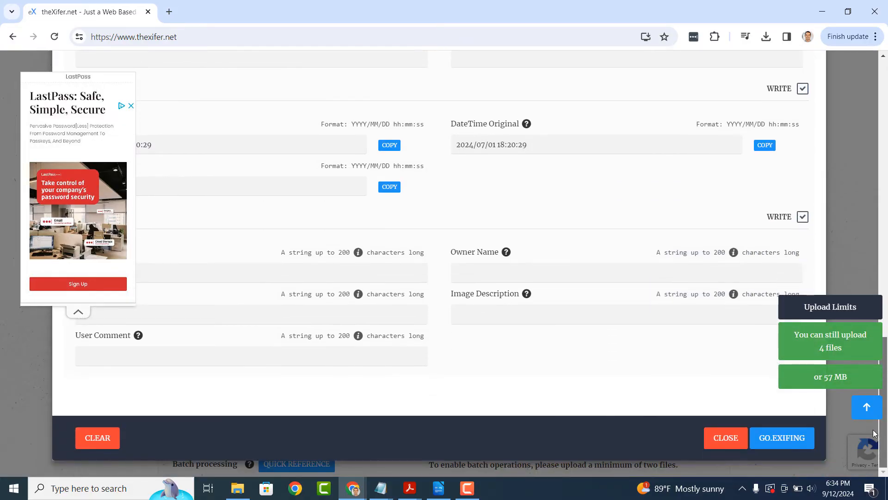
Write the changes with GO.EXIFING and download the edited IMG_4771 (1).
{"action": "left_click", "coordinate": [782, 438]}
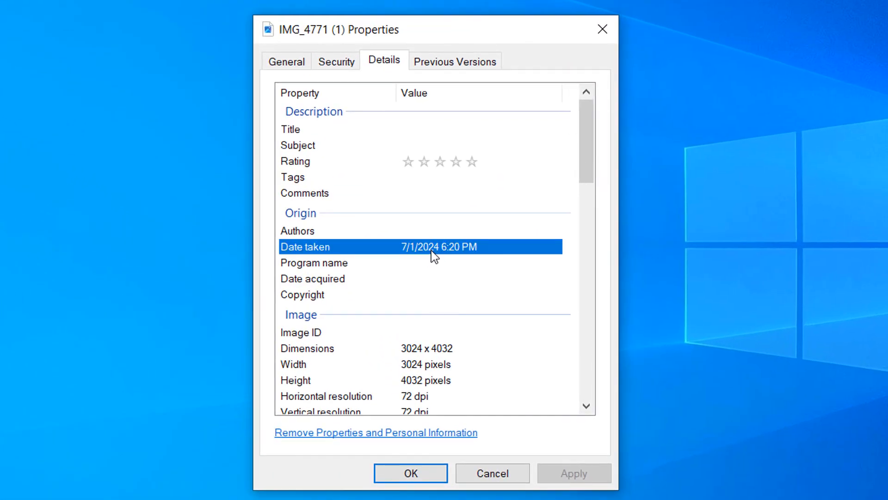
{"action": "mouse_move", "coordinate": [356, 253]}
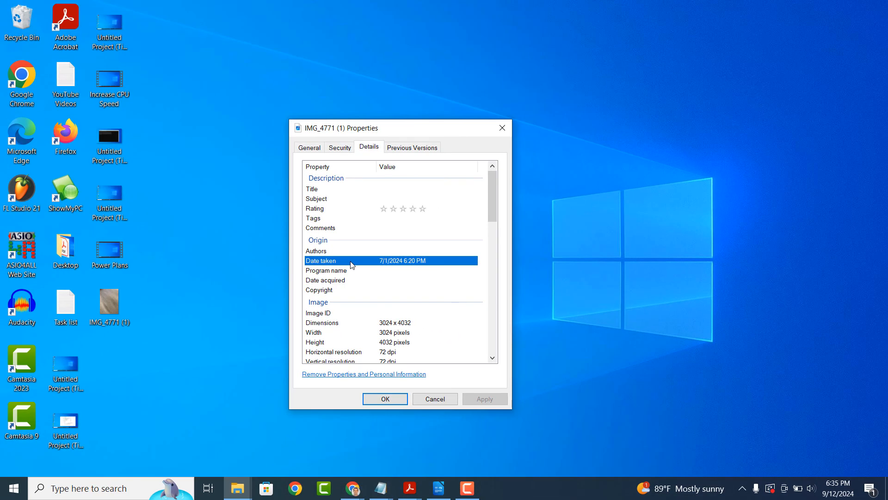
Dismiss IMG_4771 (1)'s properties after seeing Date taken 7/1/2024 6:20 PM.
{"action": "left_click", "coordinate": [435, 398]}
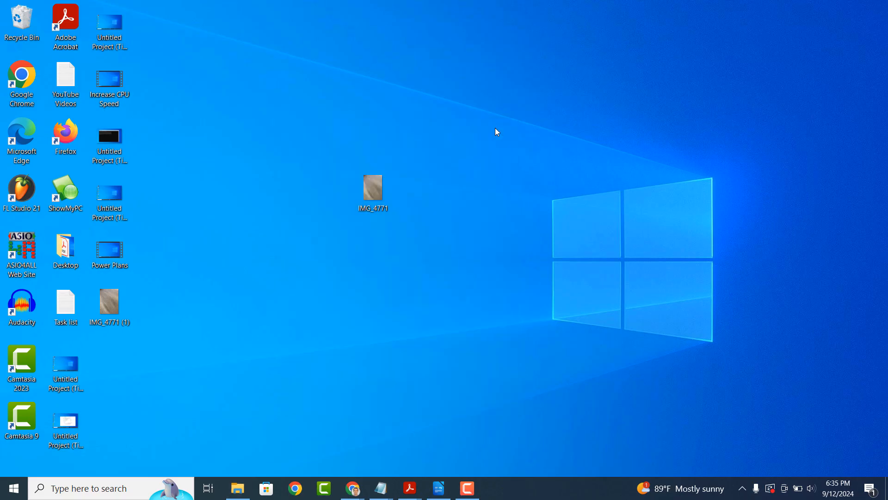